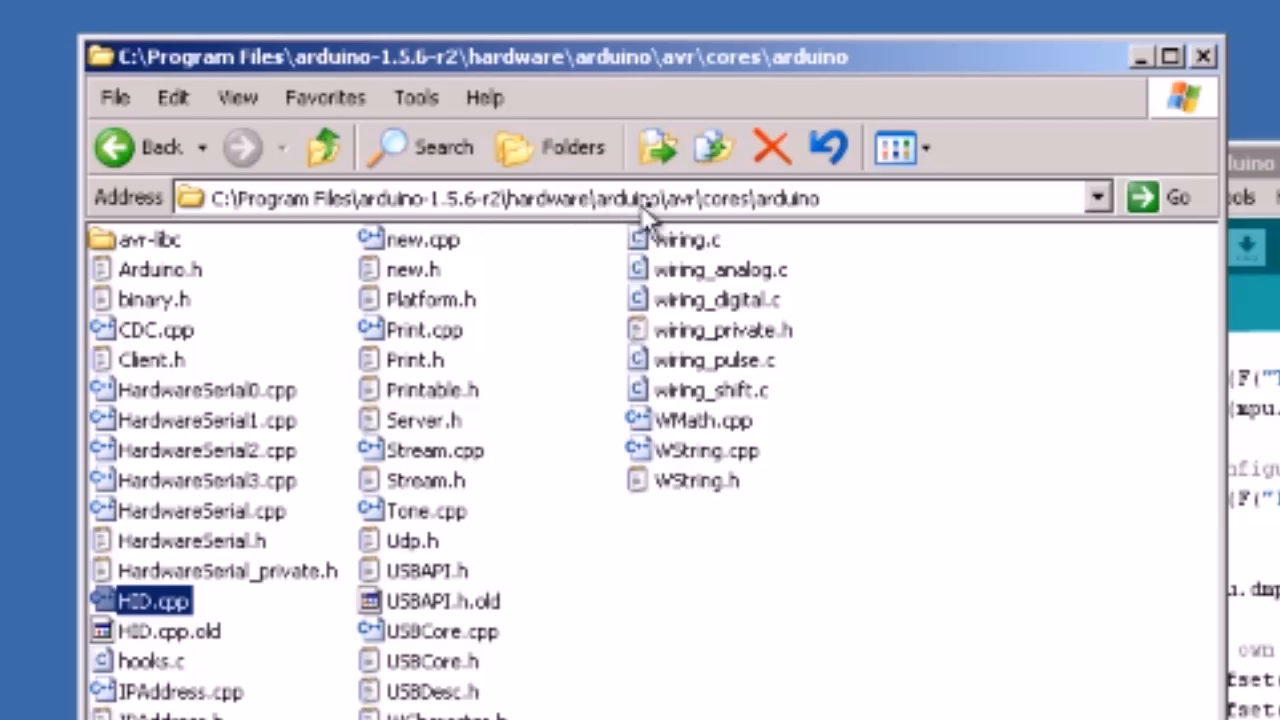
pyautogui.moveTo(720, 216)
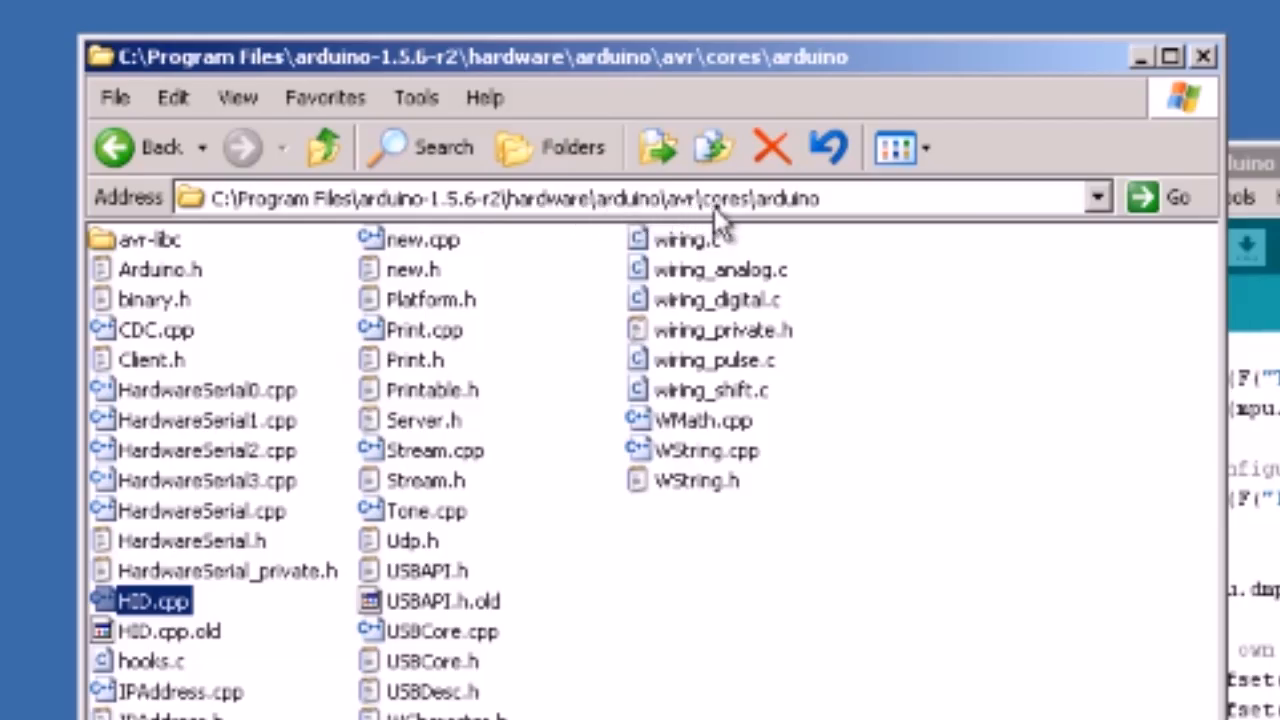
pyautogui.moveTo(864, 224)
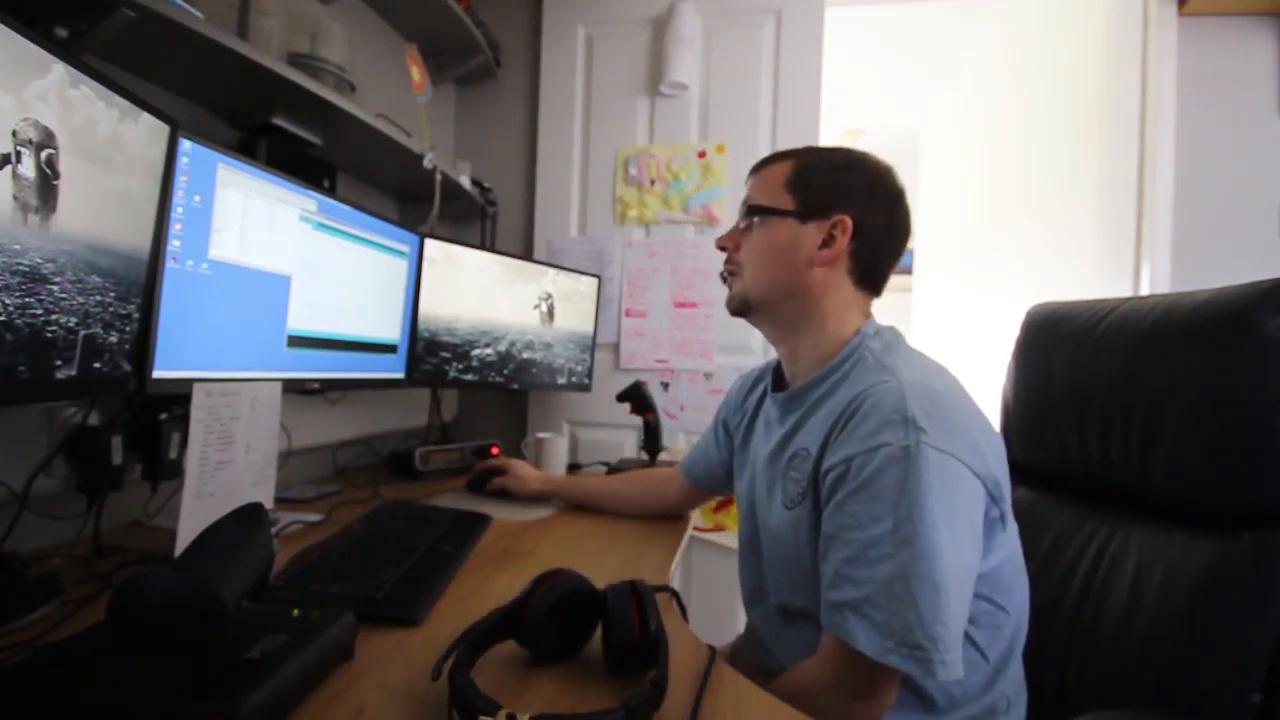
# Start the Serial Monitor on COM5 to stream the headtracker's three columns of readings.
pyautogui.click(272, 52)
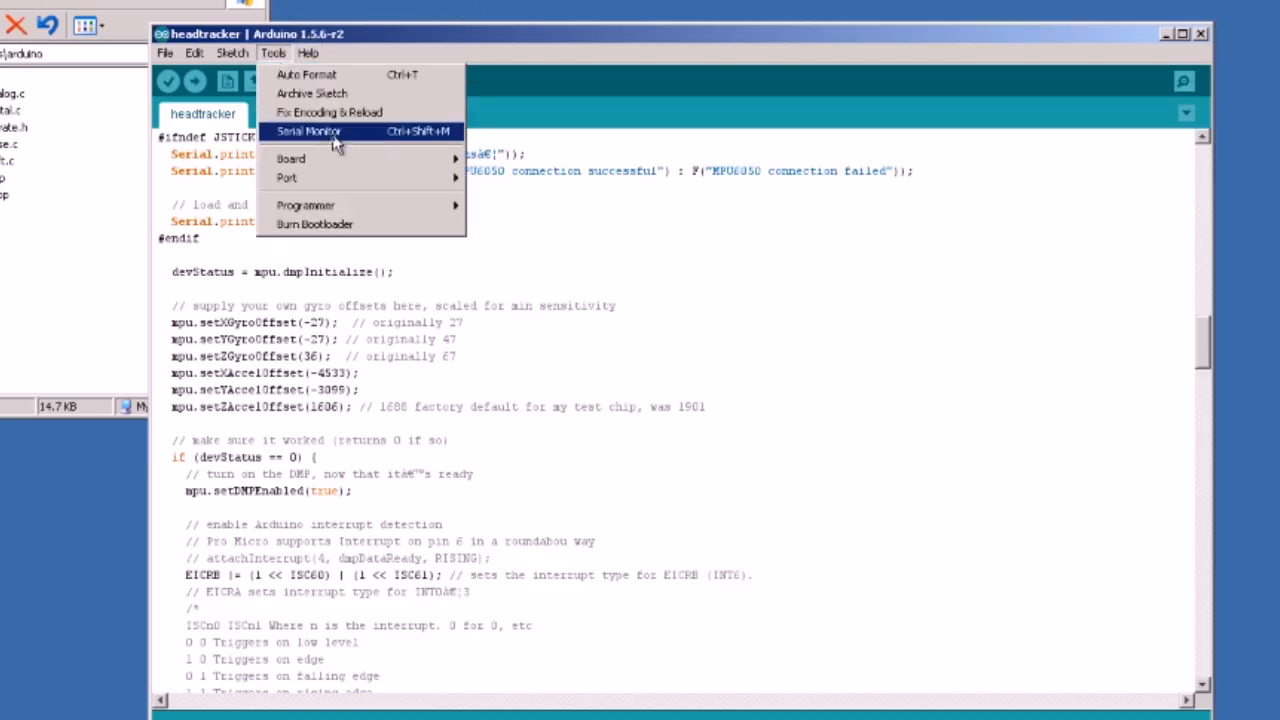
pyautogui.click(308, 132)
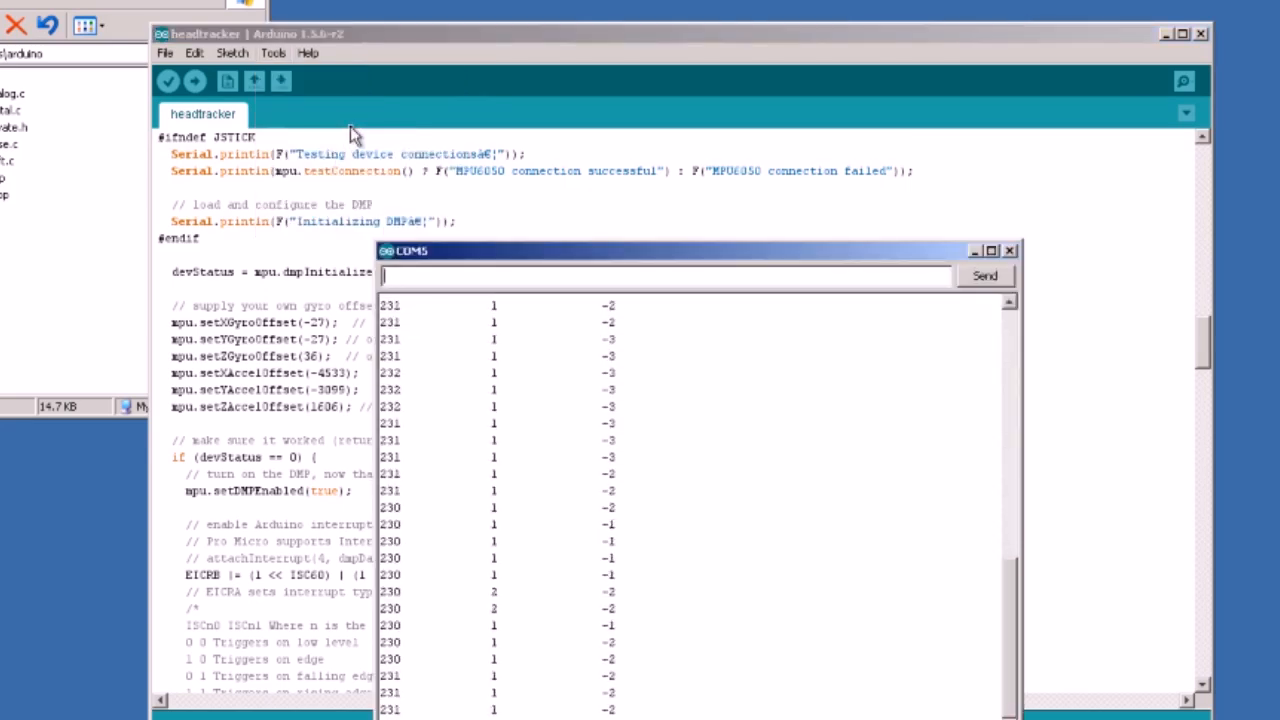